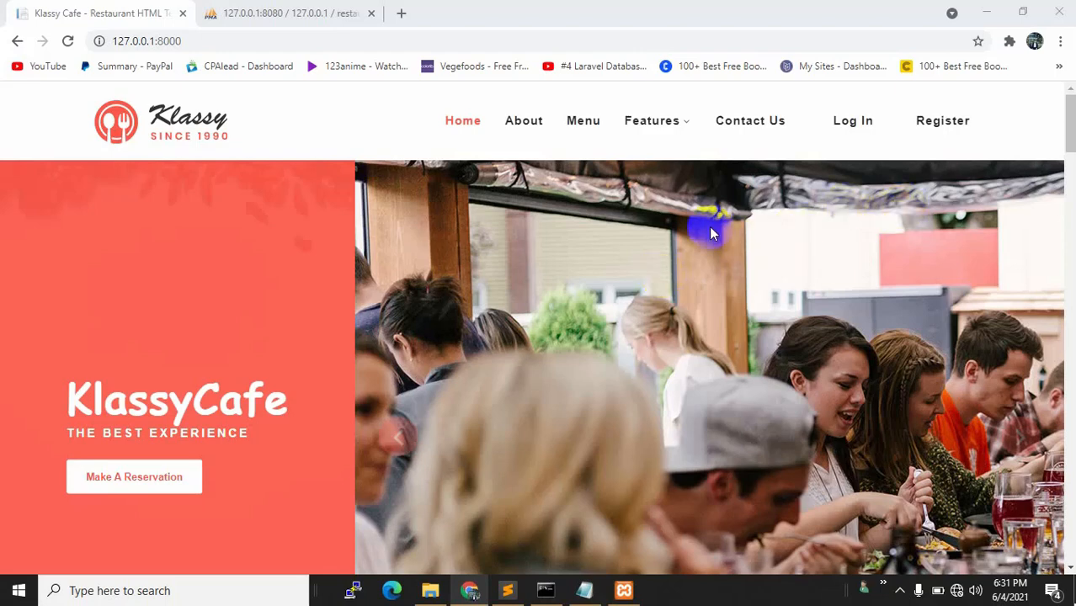
{"action": "mouse_move", "coordinate": [562, 302]}
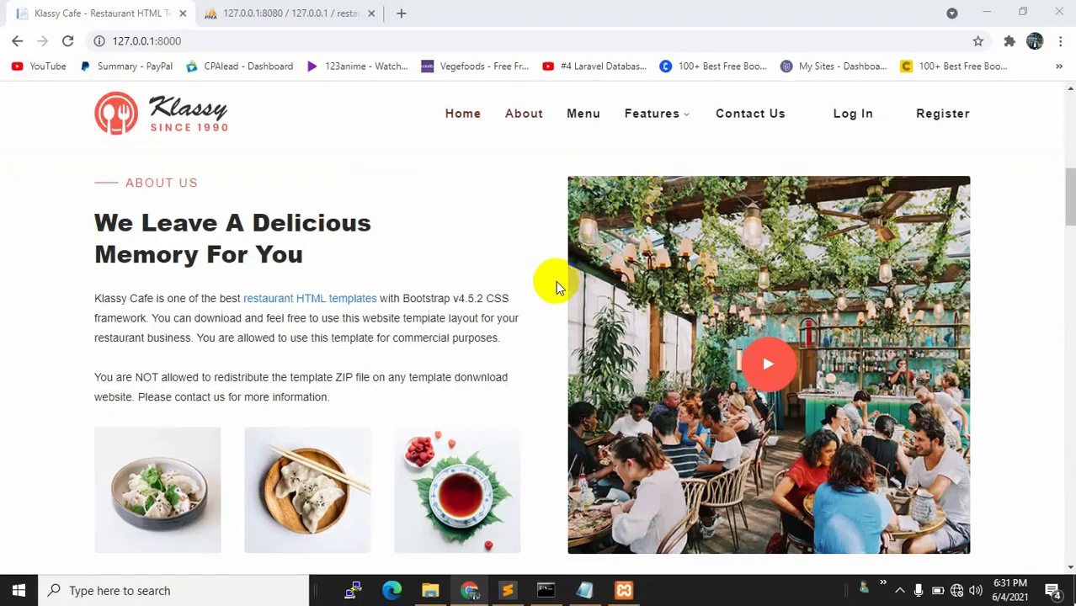
- Scroll the Klassy Cafe homepage down to the Shakil and Sanji chef cards
{"action": "scroll", "scroll_direction": "down", "scroll_amount": 3}
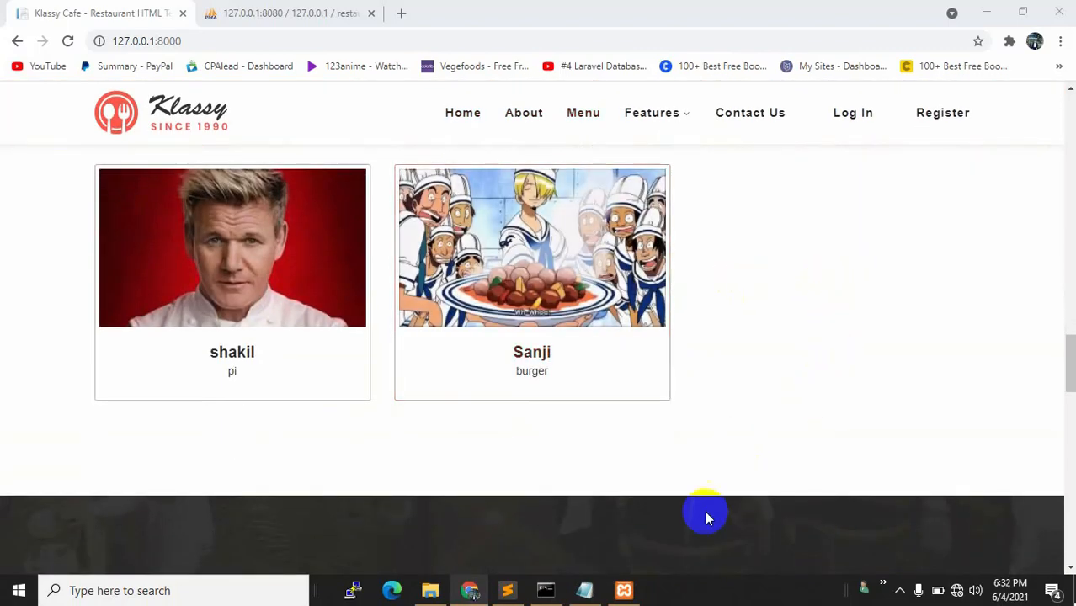
{"action": "mouse_move", "coordinate": [43, 326]}
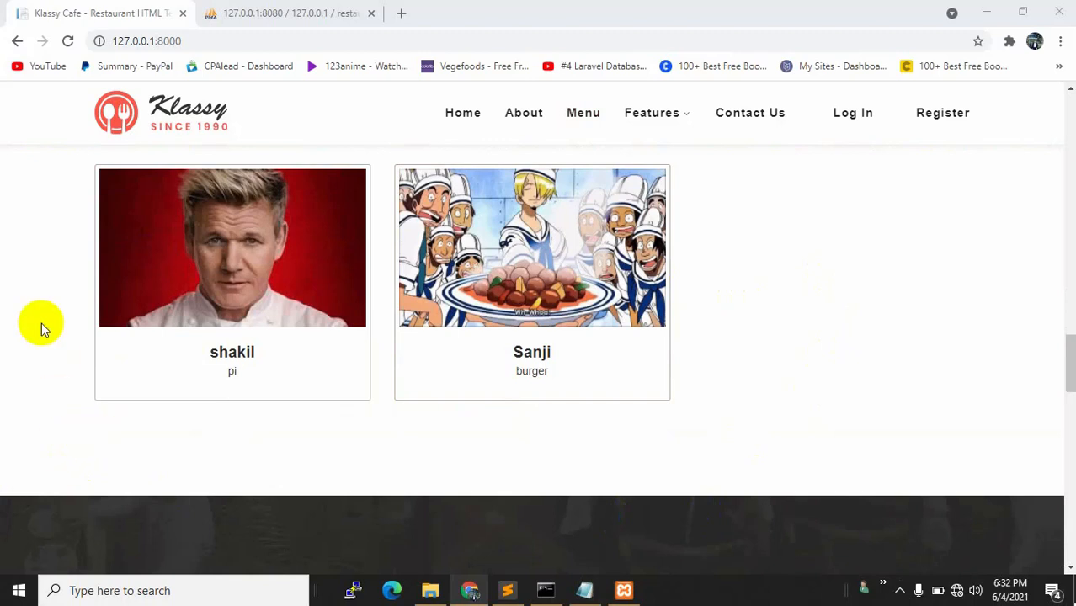
{"action": "mouse_move", "coordinate": [4, 347]}
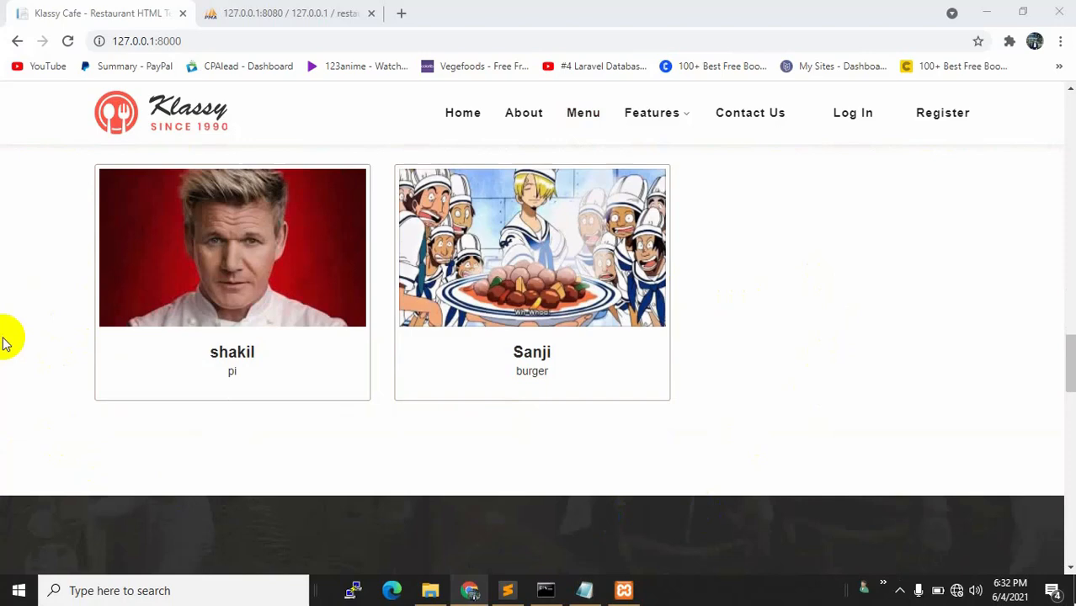
{"action": "mouse_move", "coordinate": [908, 299]}
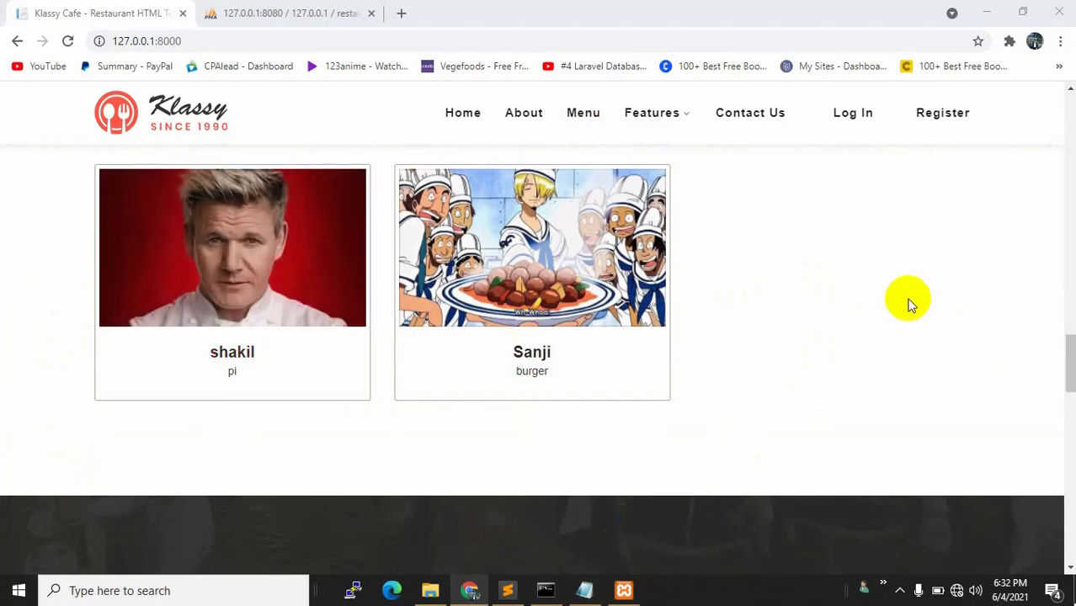
{"action": "mouse_move", "coordinate": [576, 311]}
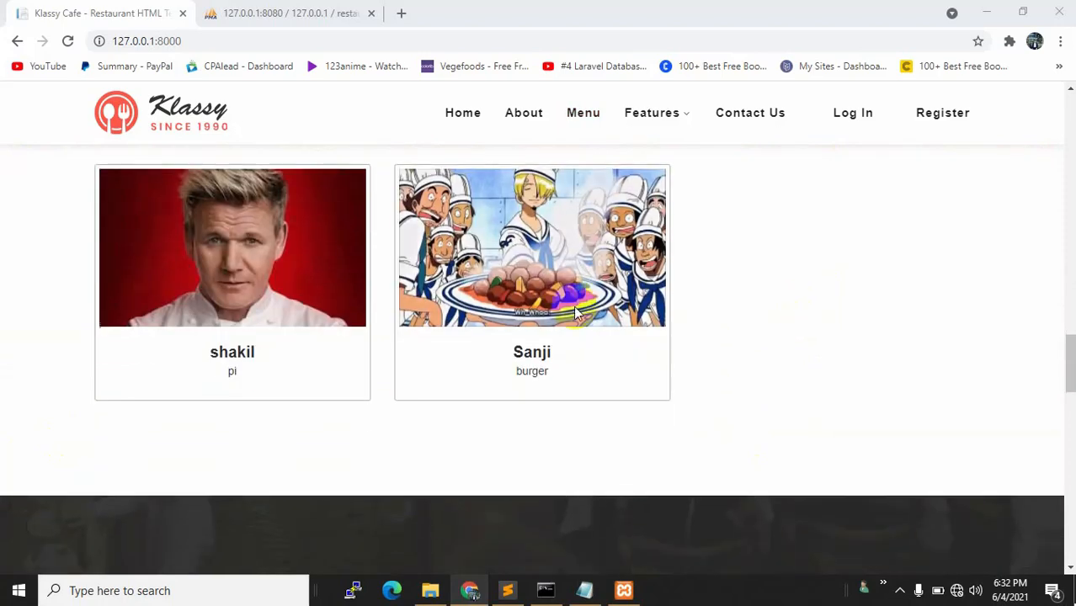
{"action": "mouse_move", "coordinate": [867, 279]}
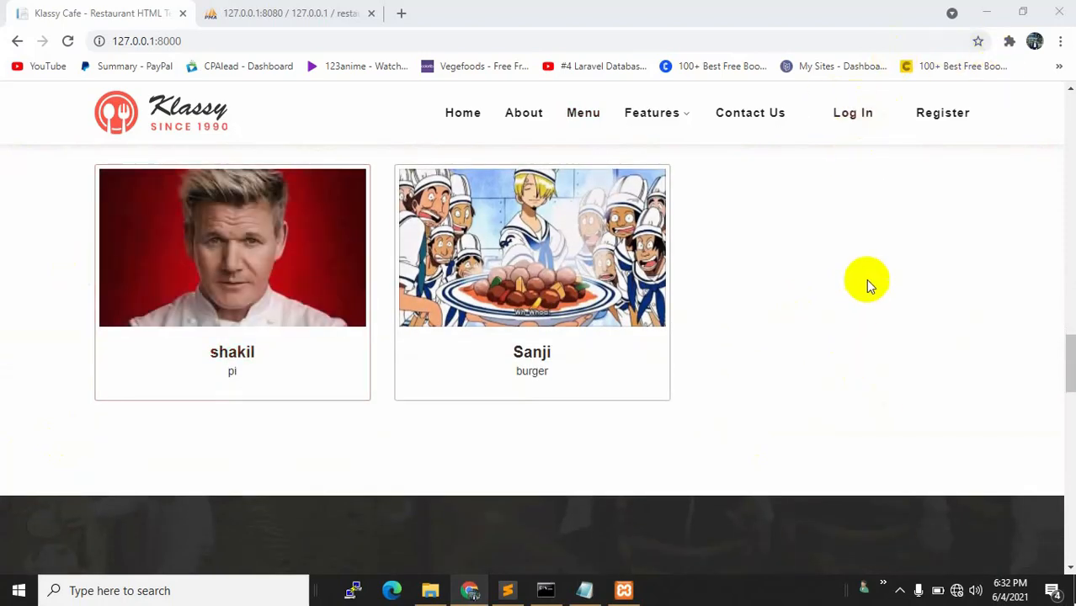
- Open the Log In page and submit a regular user's email and password
{"action": "left_click", "coordinate": [853, 112]}
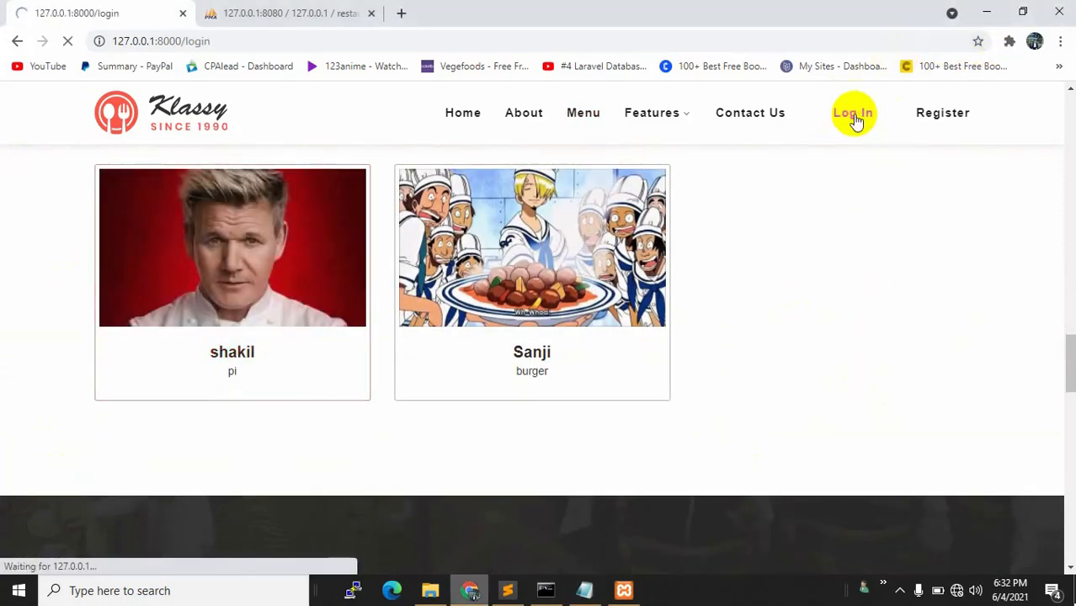
{"action": "left_click", "coordinate": [853, 112]}
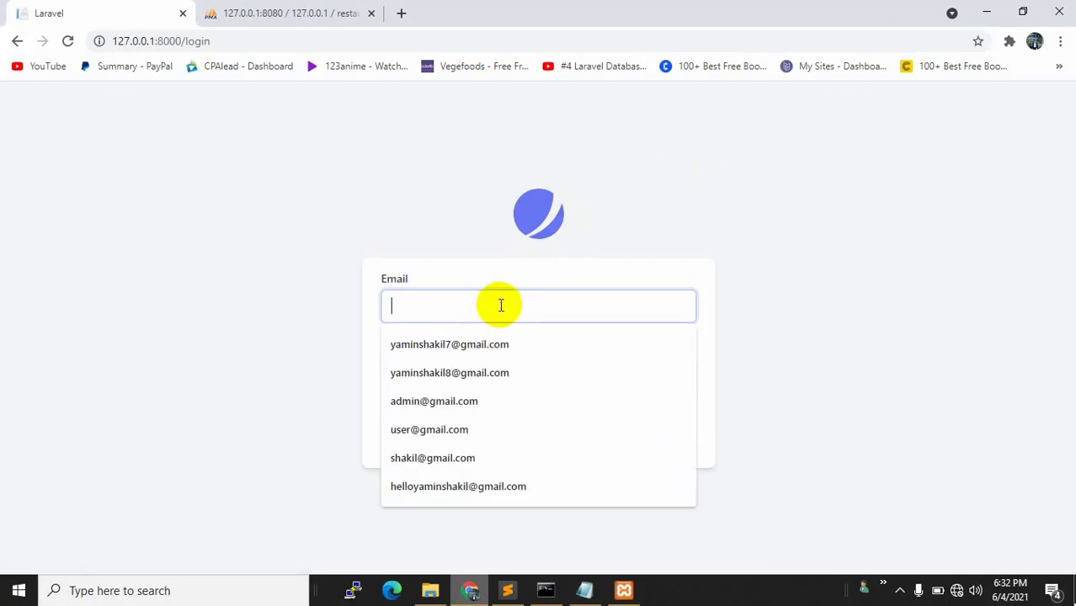
{"action": "left_click", "coordinate": [429, 430]}
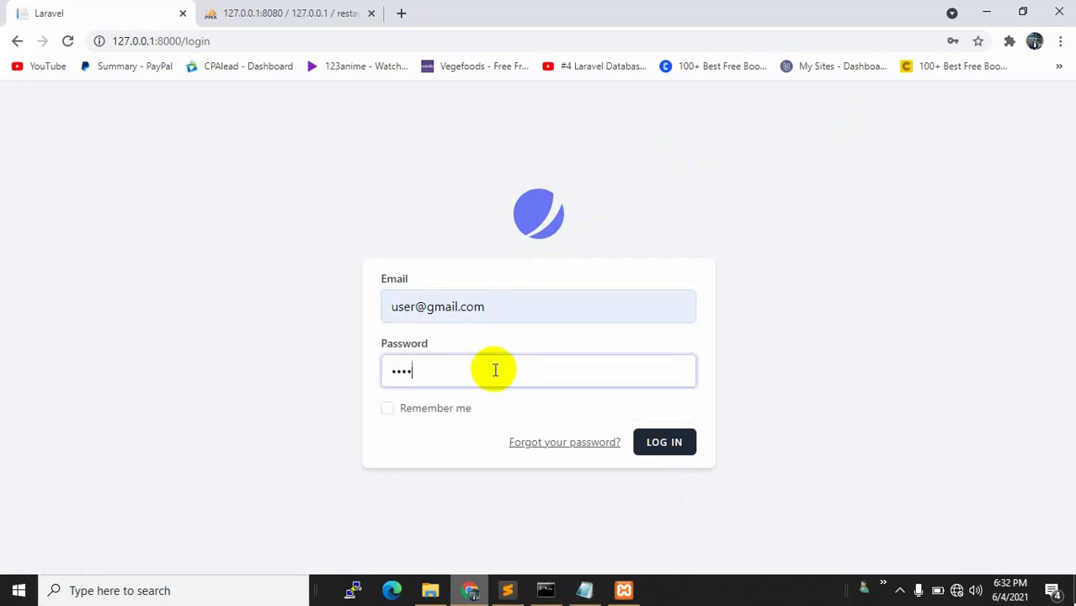
{"action": "left_click", "coordinate": [665, 442]}
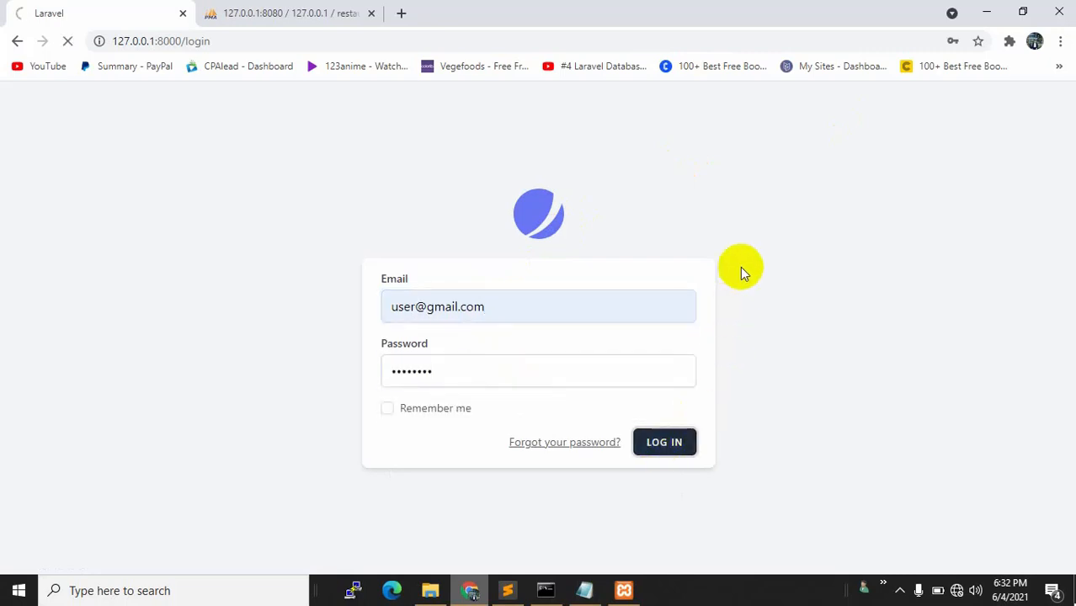
- Select data2 in the /redirects undefined variable error, then switch to Sublime Text
{"action": "left_click", "coordinate": [664, 442]}
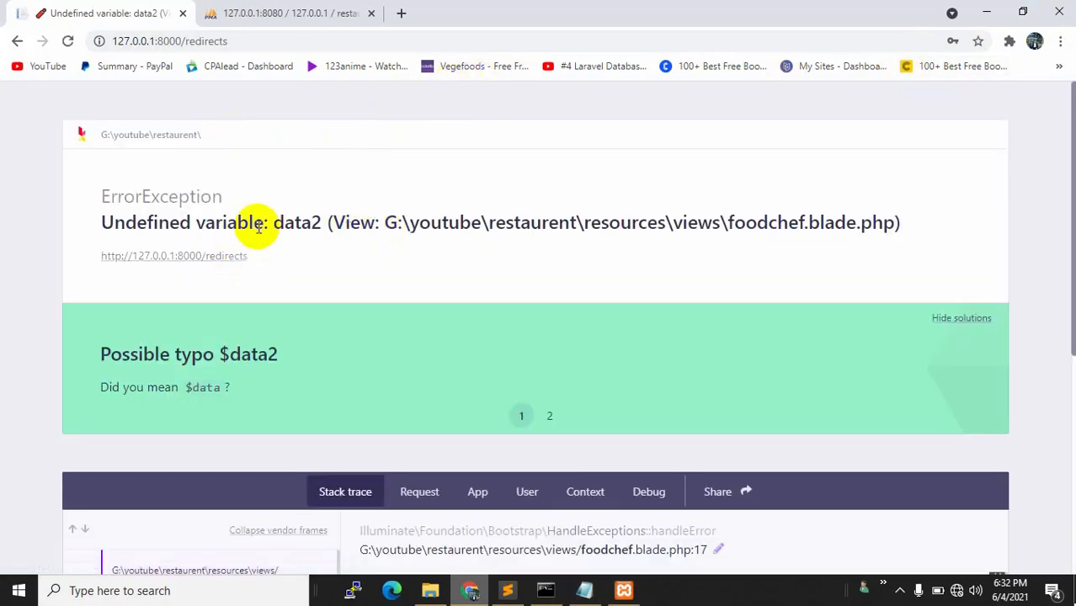
{"action": "double_click", "coordinate": [296, 222]}
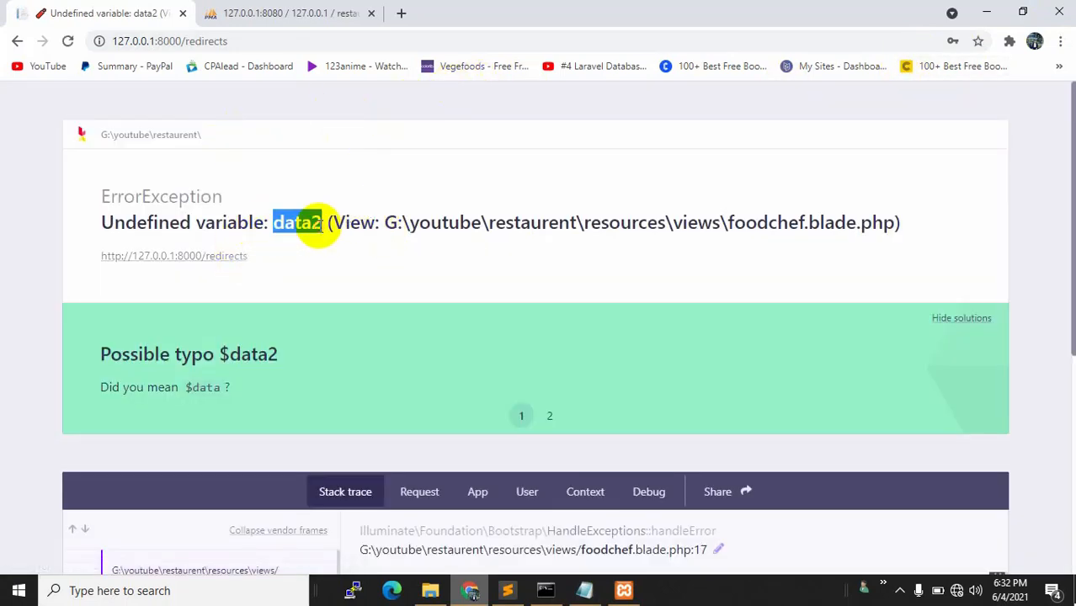
{"action": "mouse_move", "coordinate": [406, 273]}
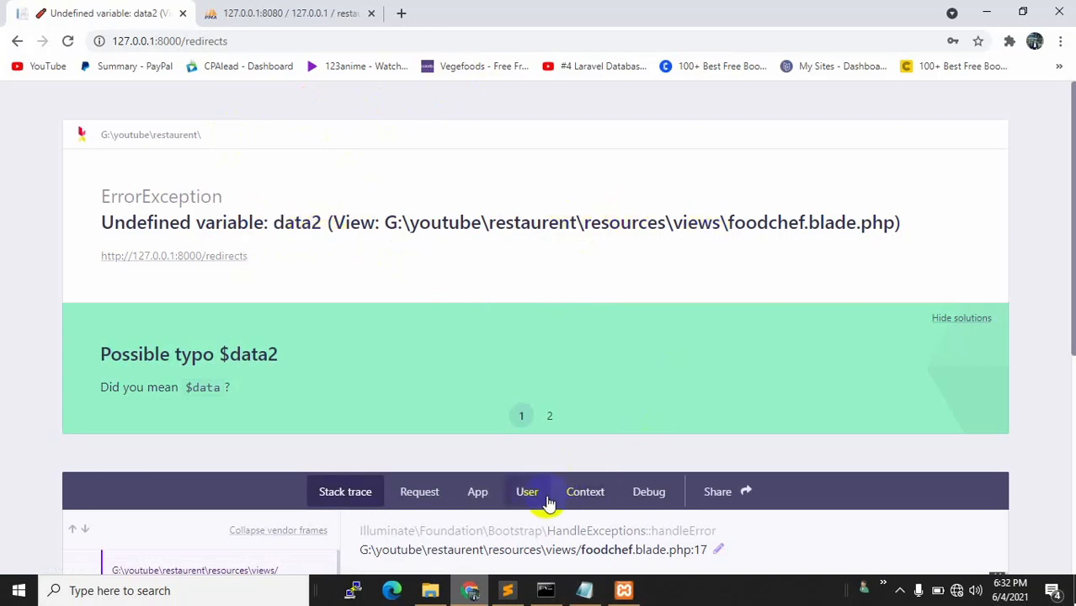
{"action": "left_click", "coordinate": [507, 591]}
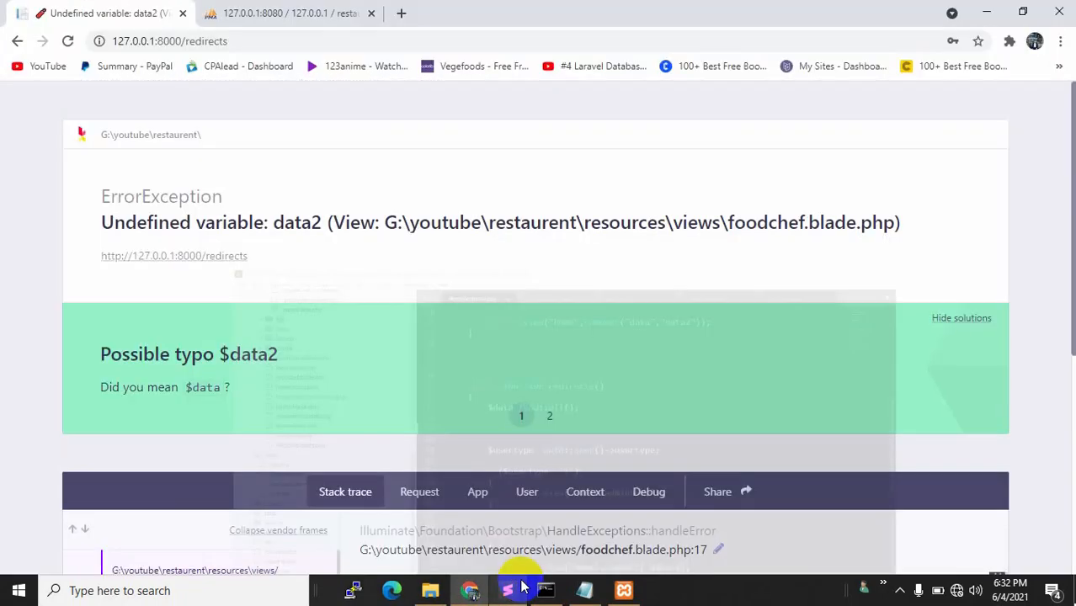
{"action": "mouse_move", "coordinate": [817, 210]}
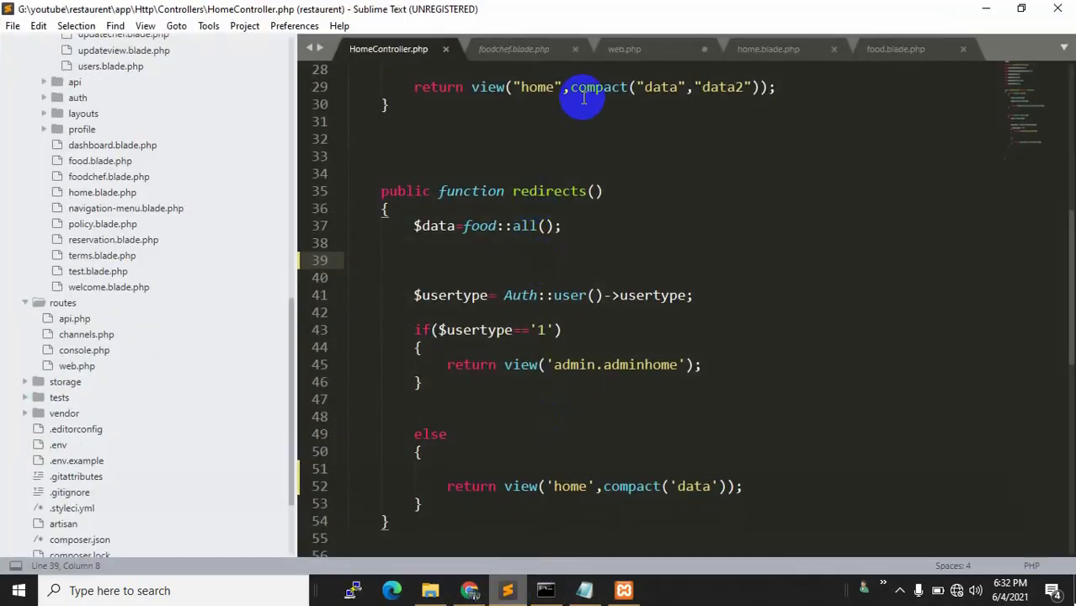
- Check the foodchef view and web.php's /redirects route, then locate redirects() in HomeController
{"action": "left_click", "coordinate": [513, 49]}
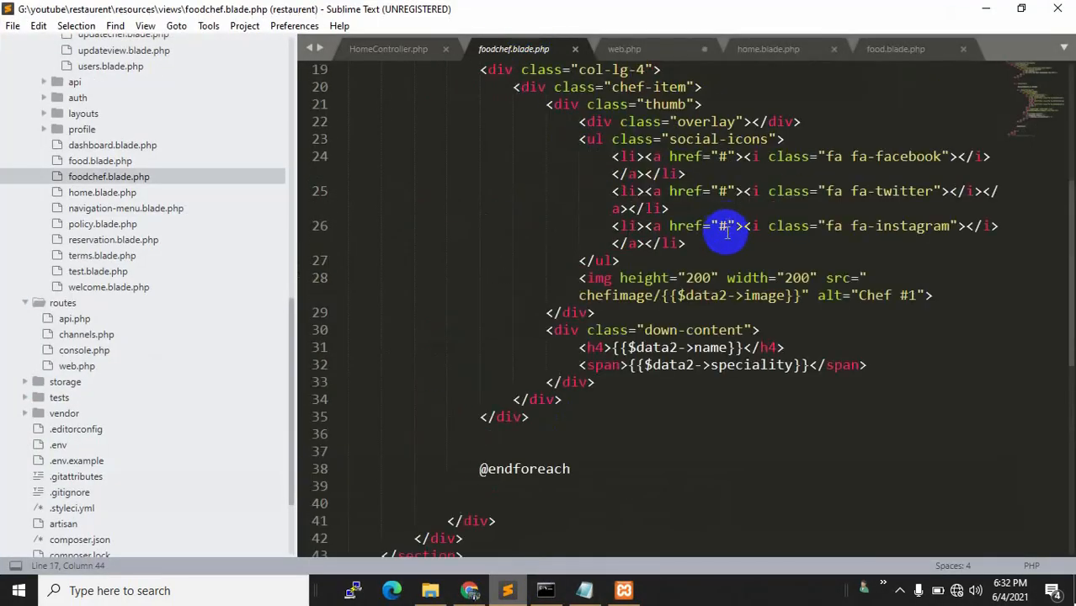
{"action": "scroll", "scroll_direction": "up", "scroll_amount": 3}
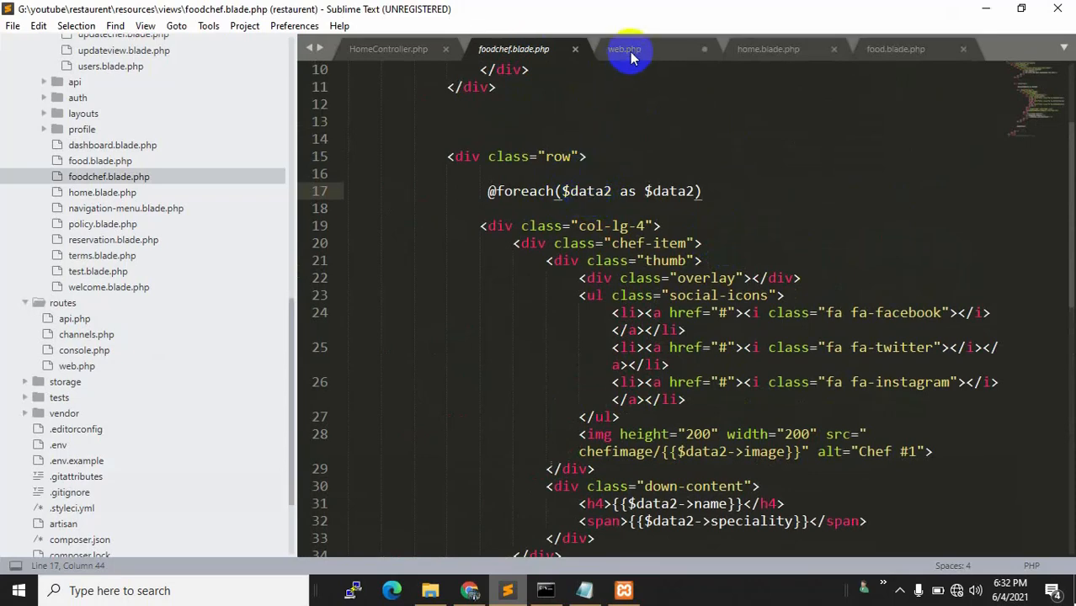
{"action": "left_click", "coordinate": [625, 49]}
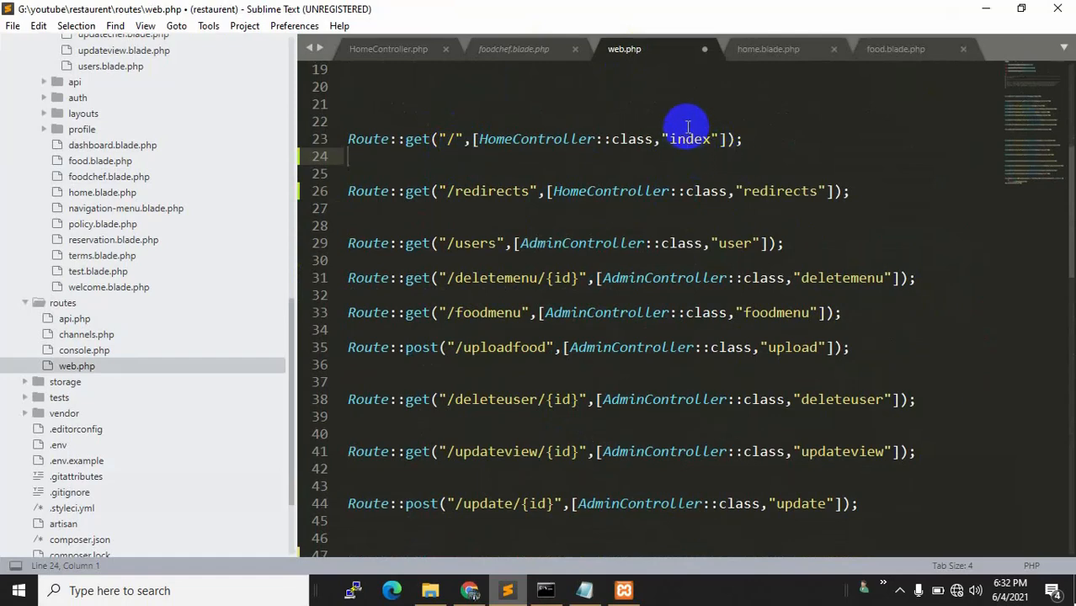
{"action": "mouse_move", "coordinate": [332, 80]}
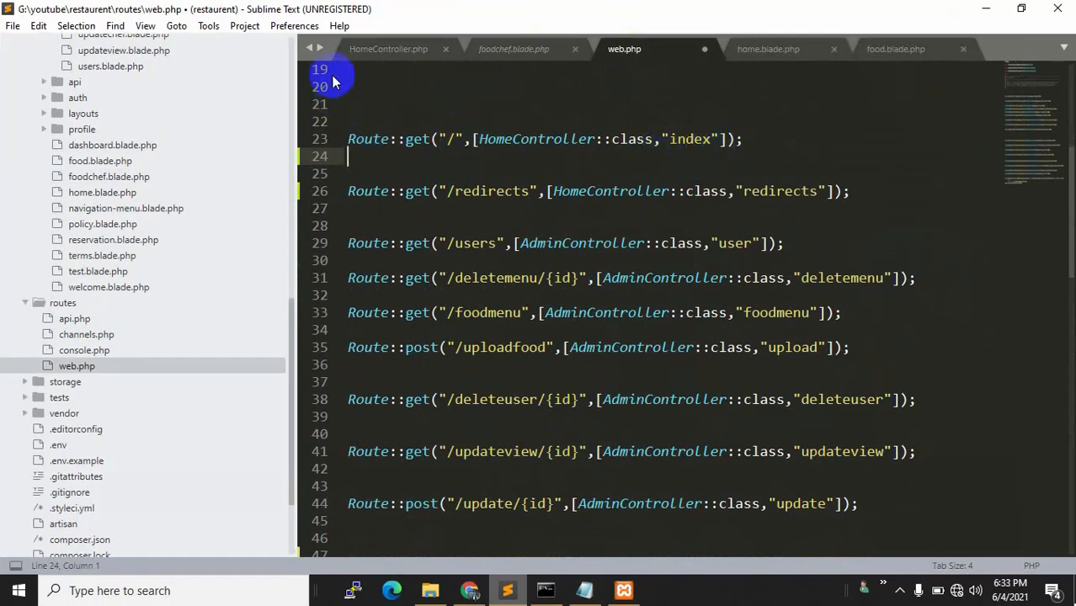
{"action": "left_click", "coordinate": [388, 48]}
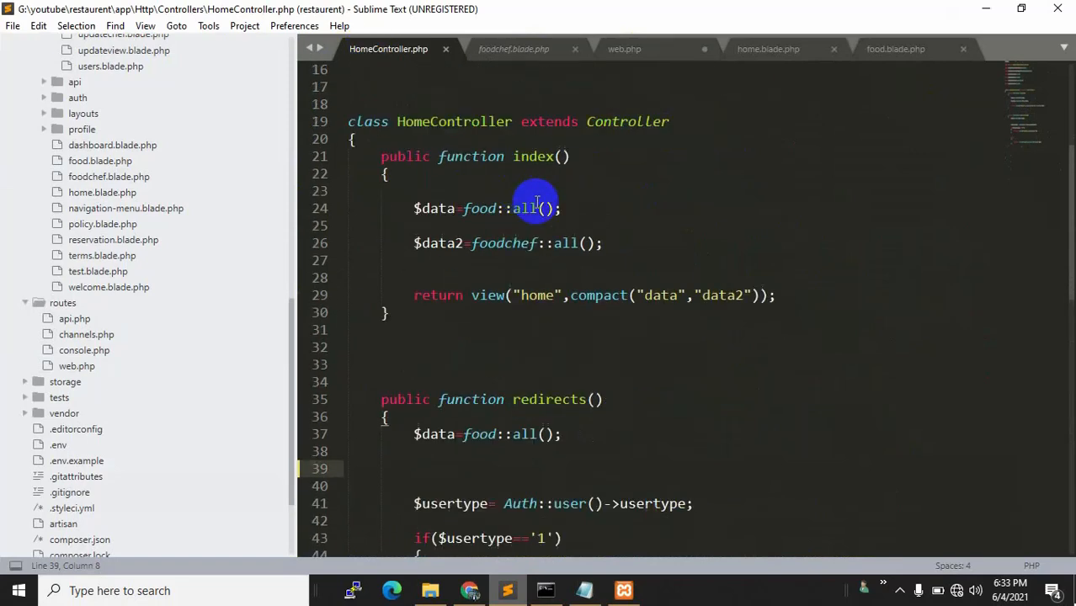
{"action": "scroll", "scroll_direction": "up", "scroll_amount": 3}
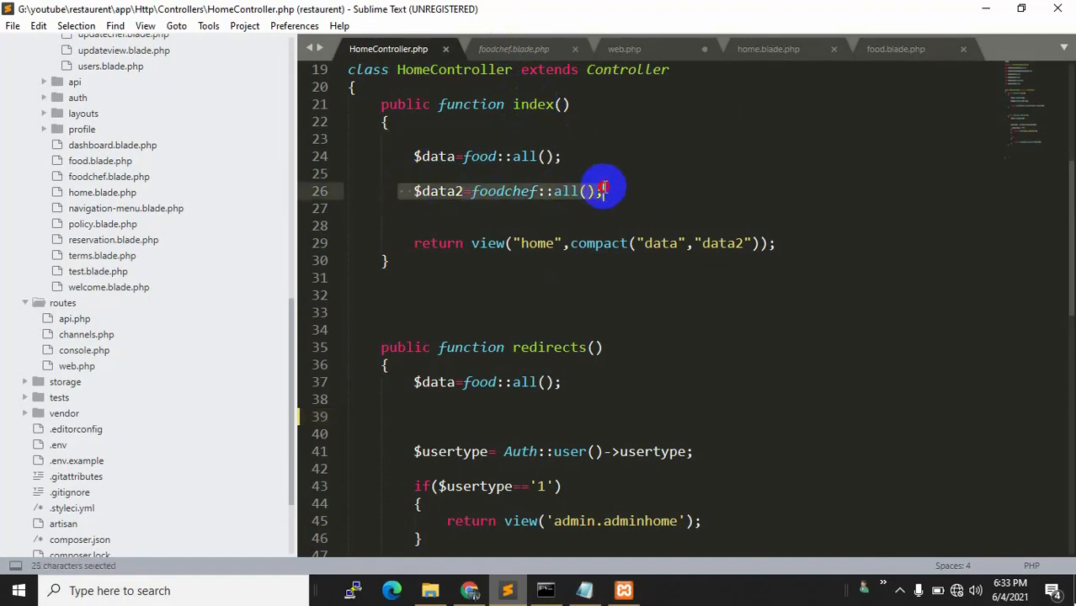
{"action": "left_click", "coordinate": [855, 212]}
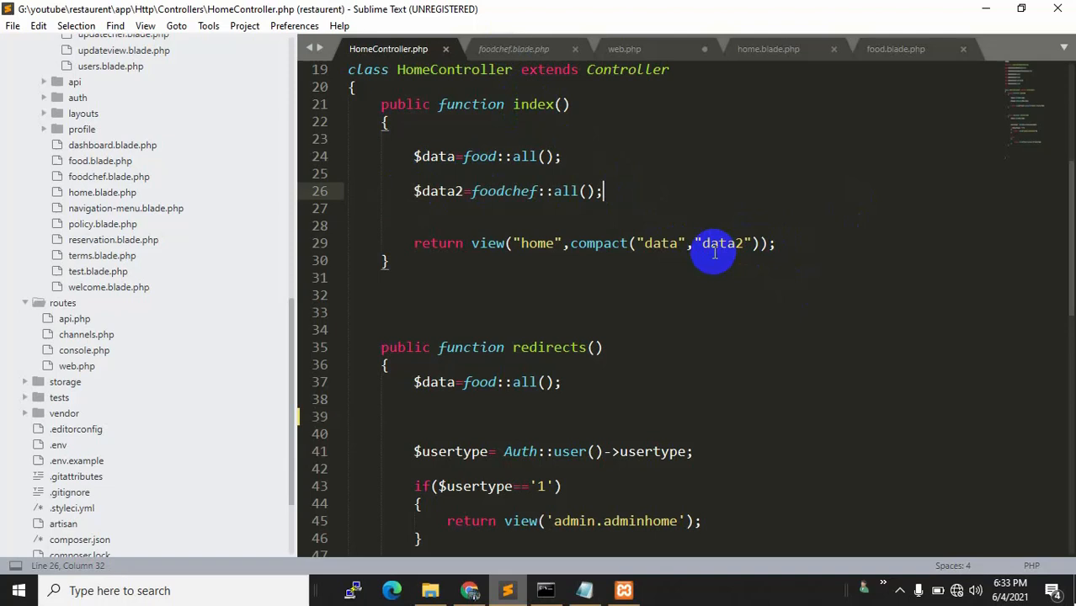
{"action": "mouse_move", "coordinate": [715, 230]}
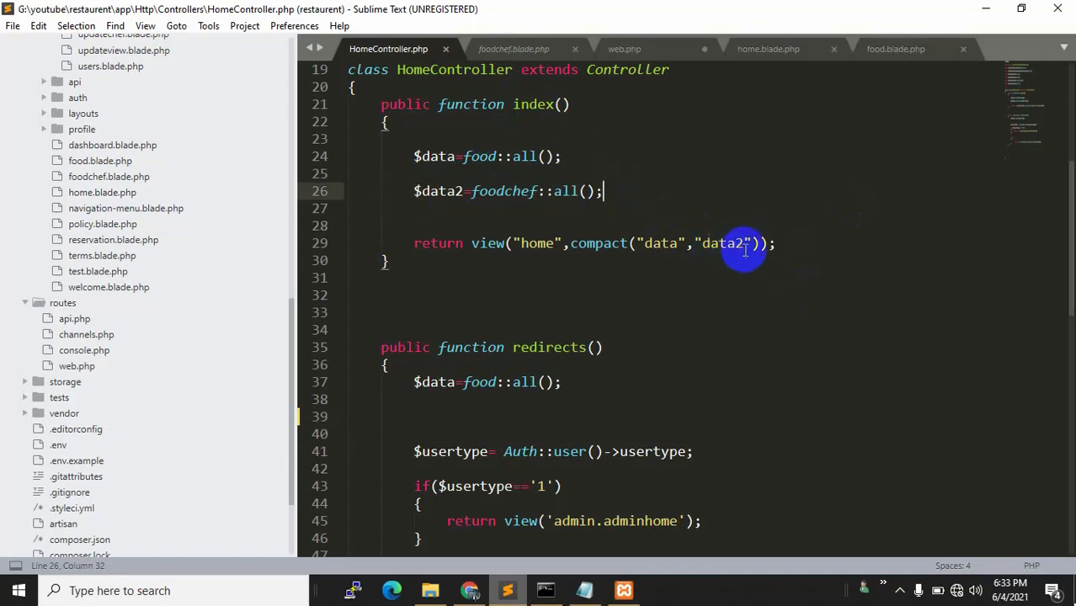
{"action": "mouse_move", "coordinate": [505, 69]}
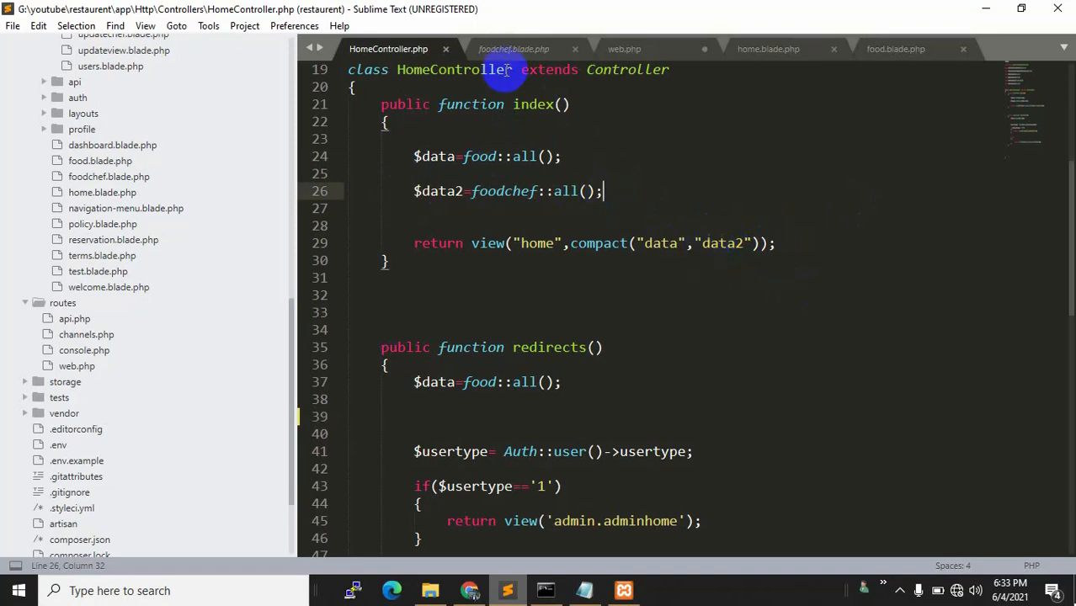
{"action": "left_click", "coordinate": [625, 49]}
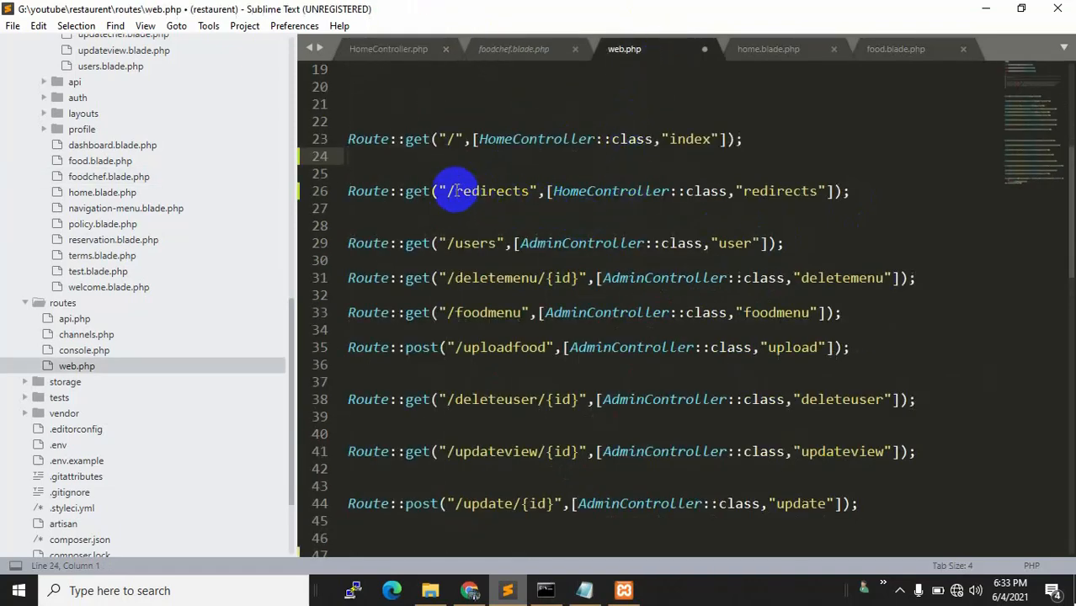
{"action": "left_click_drag", "start_coordinate": [449, 192], "coordinate": [542, 191]}
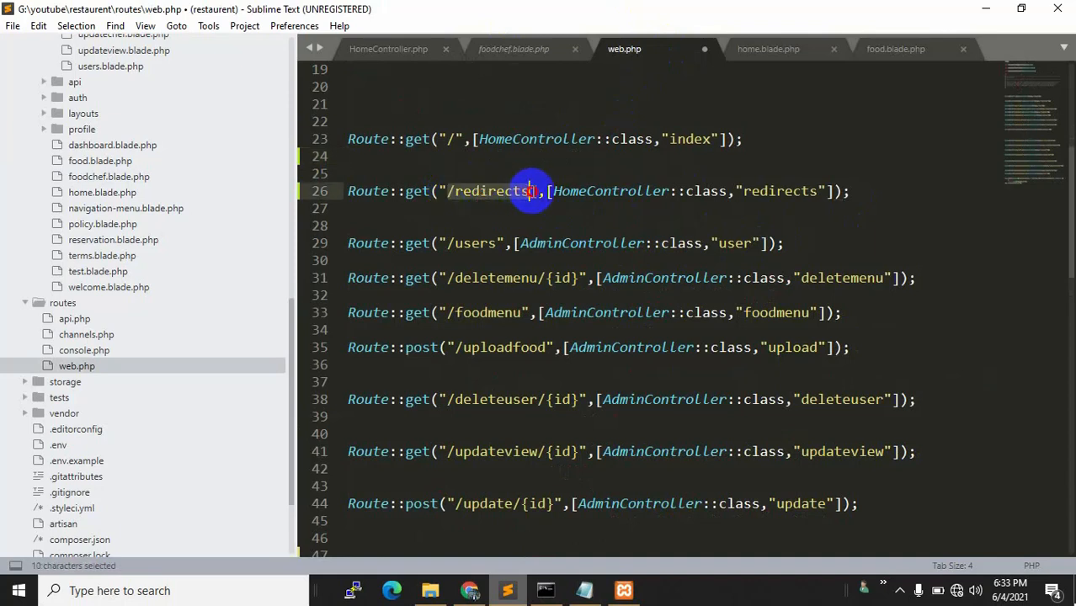
{"action": "mouse_move", "coordinate": [733, 178]}
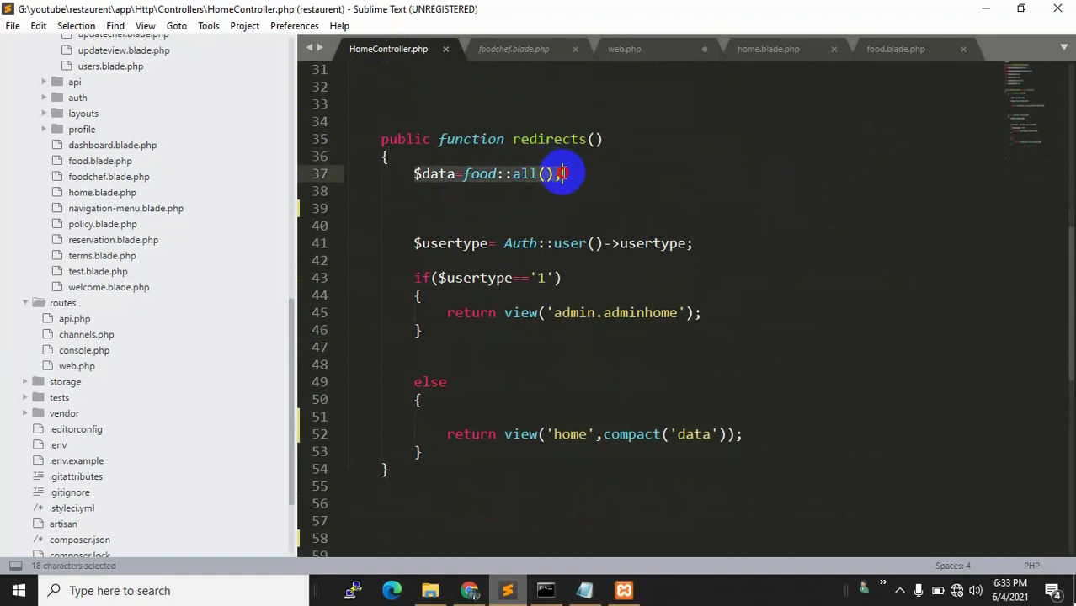
{"action": "scroll", "scroll_direction": "up", "scroll_amount": 3}
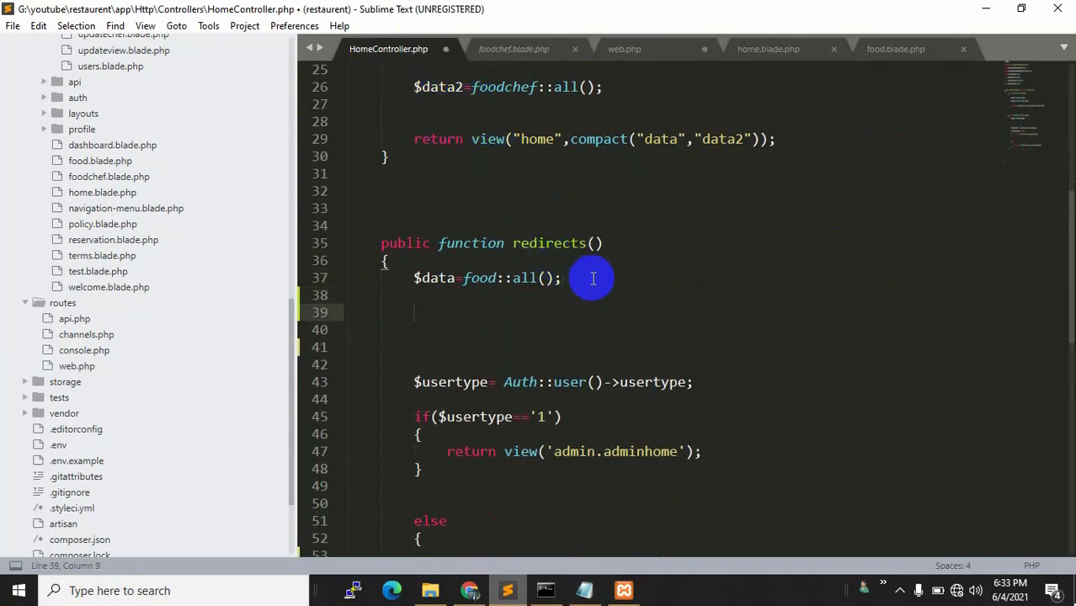
- Add $data2=foodchef::all(); beneath $data=food::all(); in redirects()
{"action": "type", "text": "$data2"}
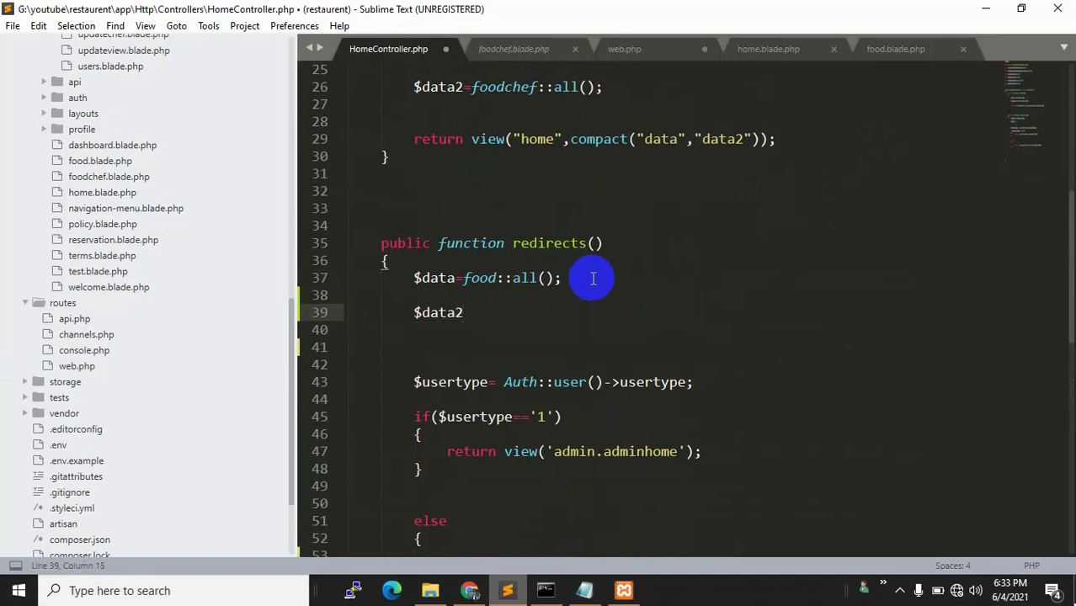
{"action": "left_click", "coordinate": [514, 49]}
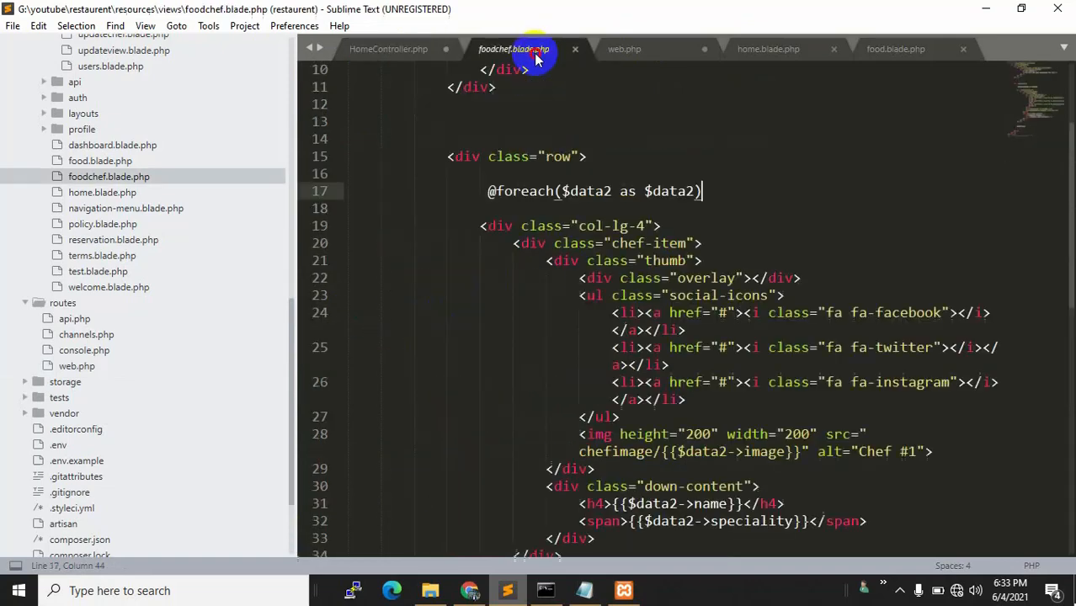
{"action": "double_click", "coordinate": [589, 191]}
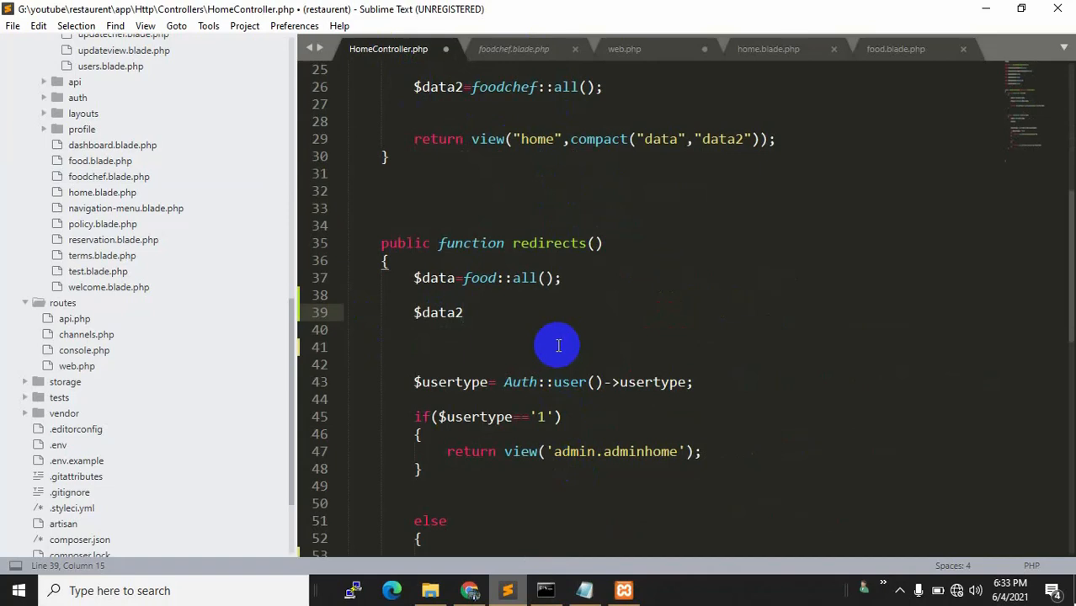
{"action": "type", "text": "="}
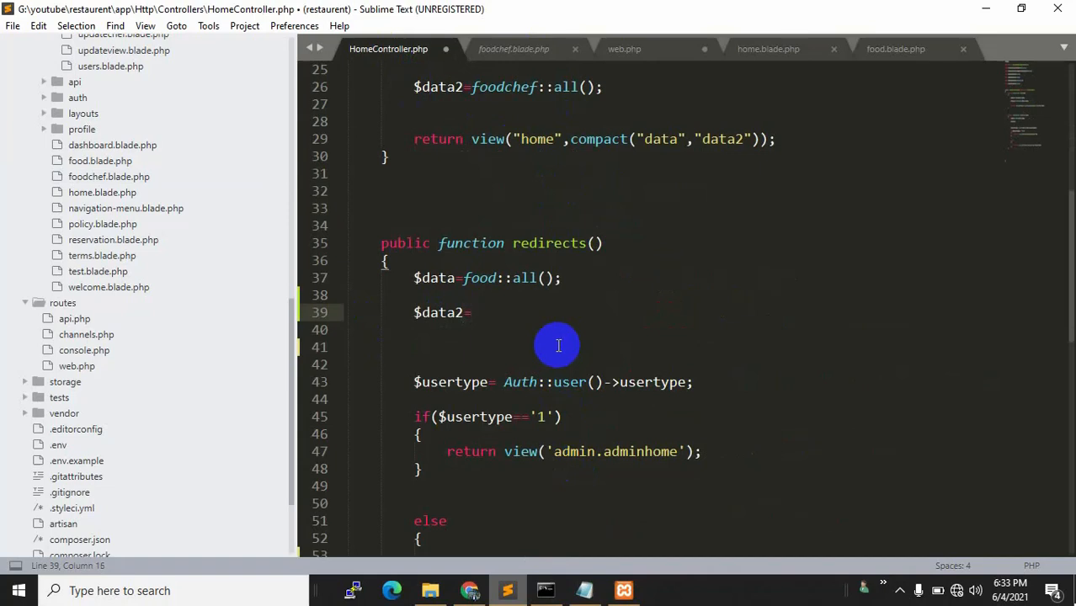
{"action": "type", "text": "foodchef::"}
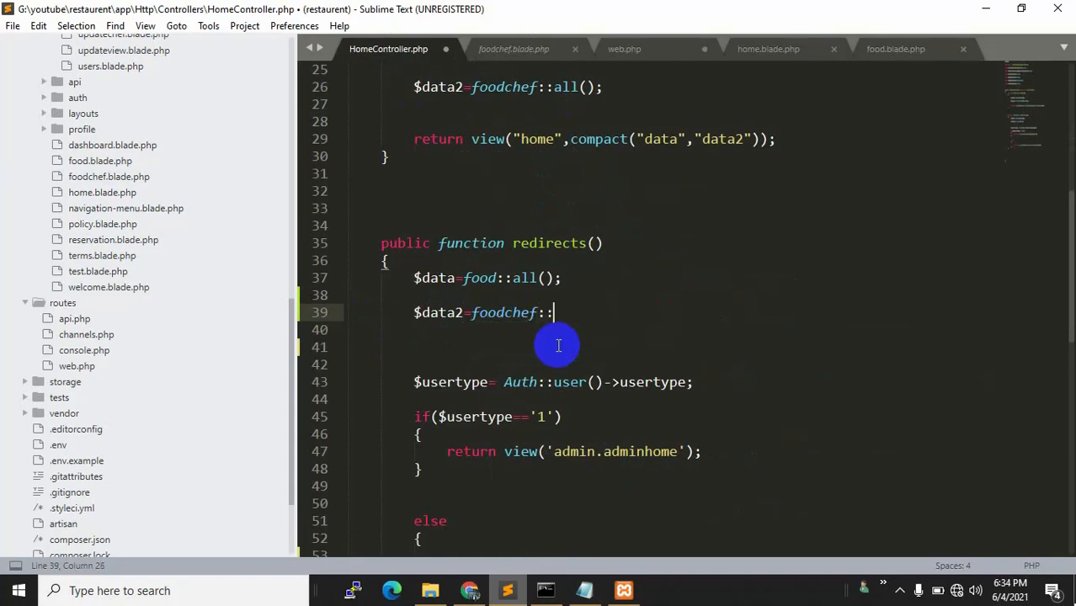
{"action": "type", "text": "all();"}
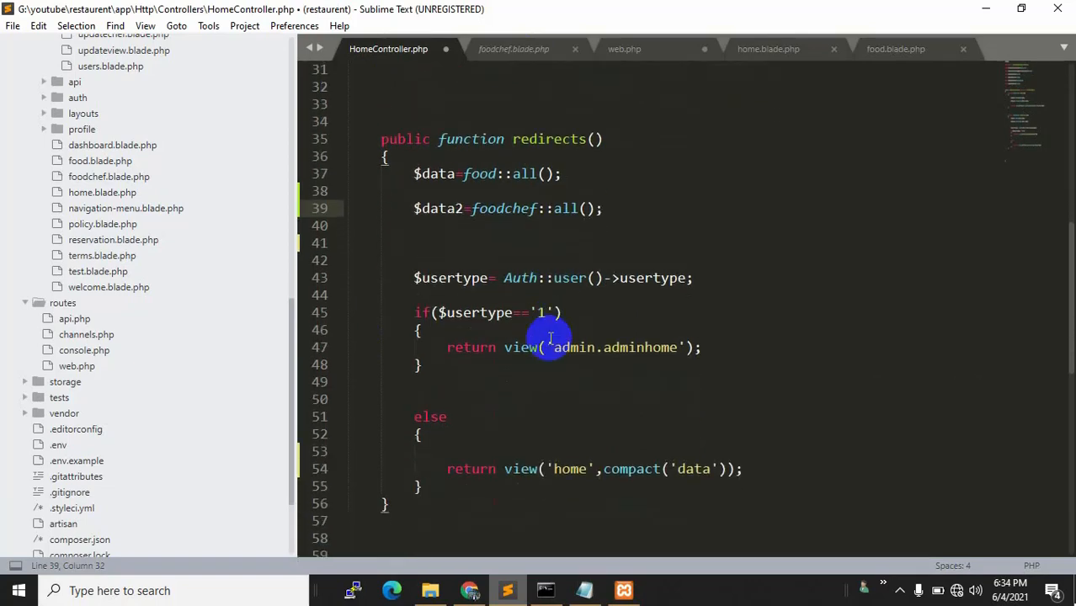
{"action": "scroll", "scroll_direction": "up", "scroll_amount": 3}
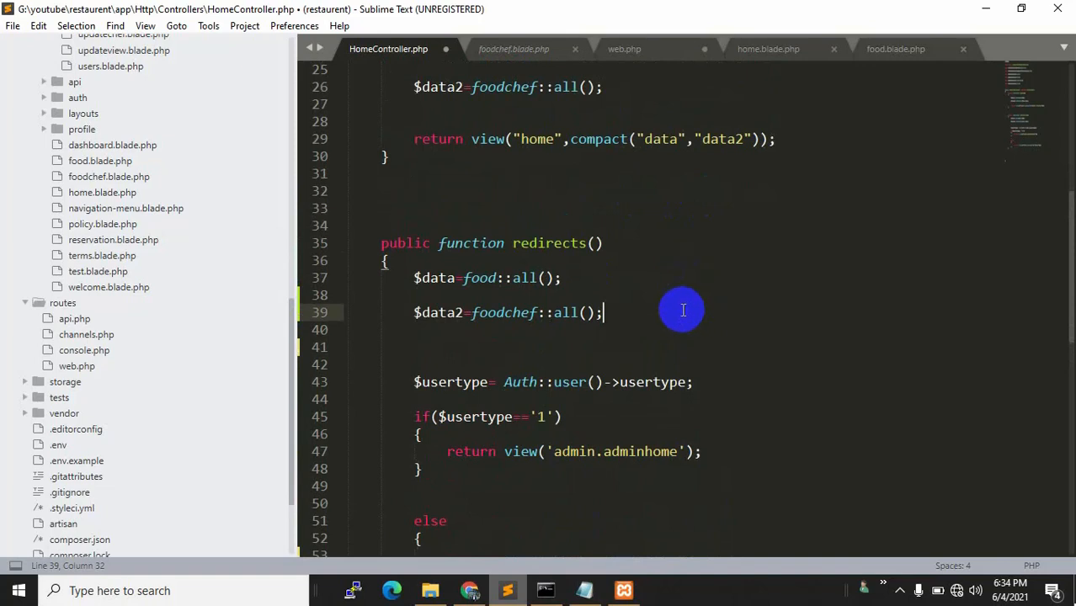
{"action": "scroll", "scroll_direction": "down", "scroll_amount": 3}
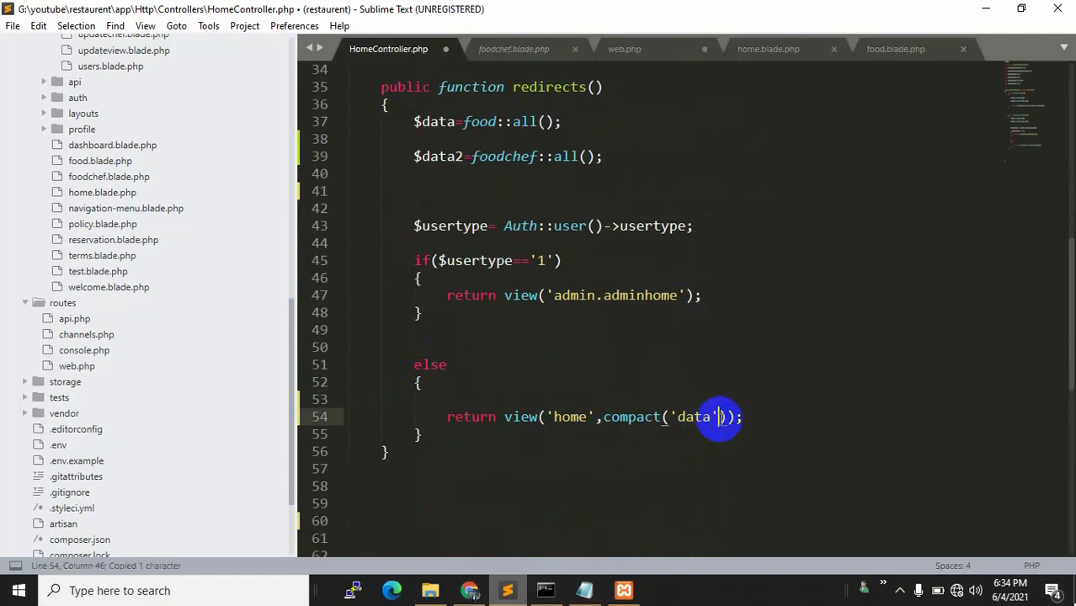
- Change the else-branch return to compact('data','data2') and save HomeController.php
{"action": "type", "text": ",''"}
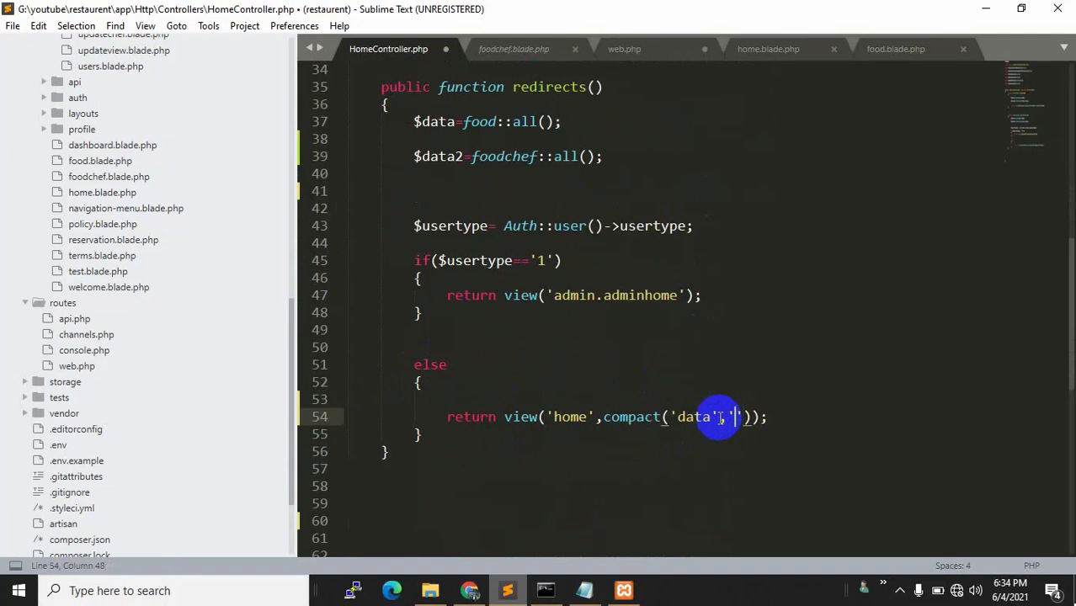
{"action": "type", "text": "data2'"}
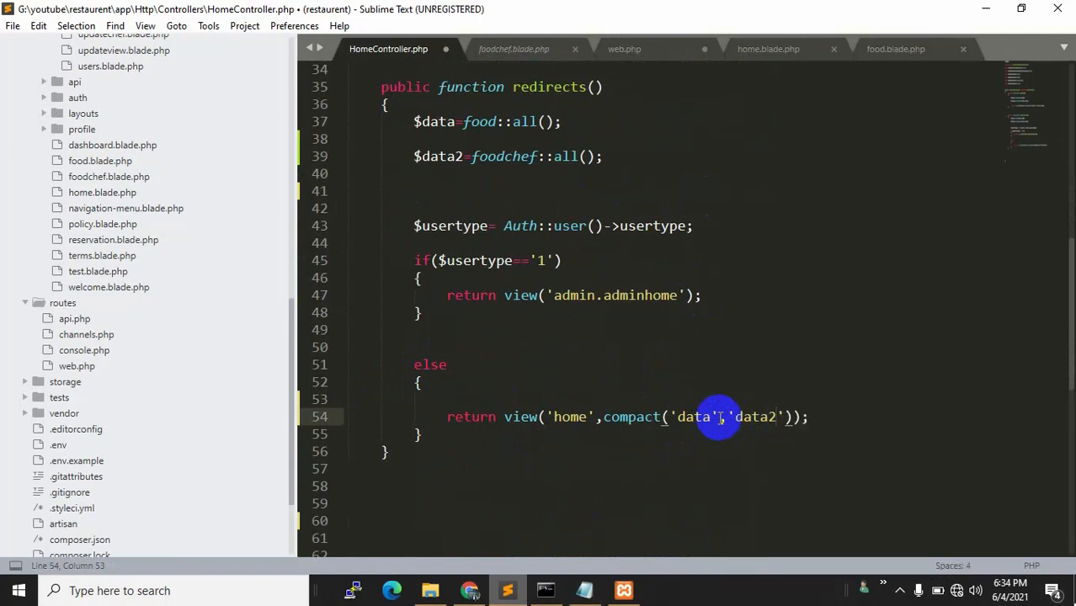
{"action": "key", "text": "ctrl+s"}
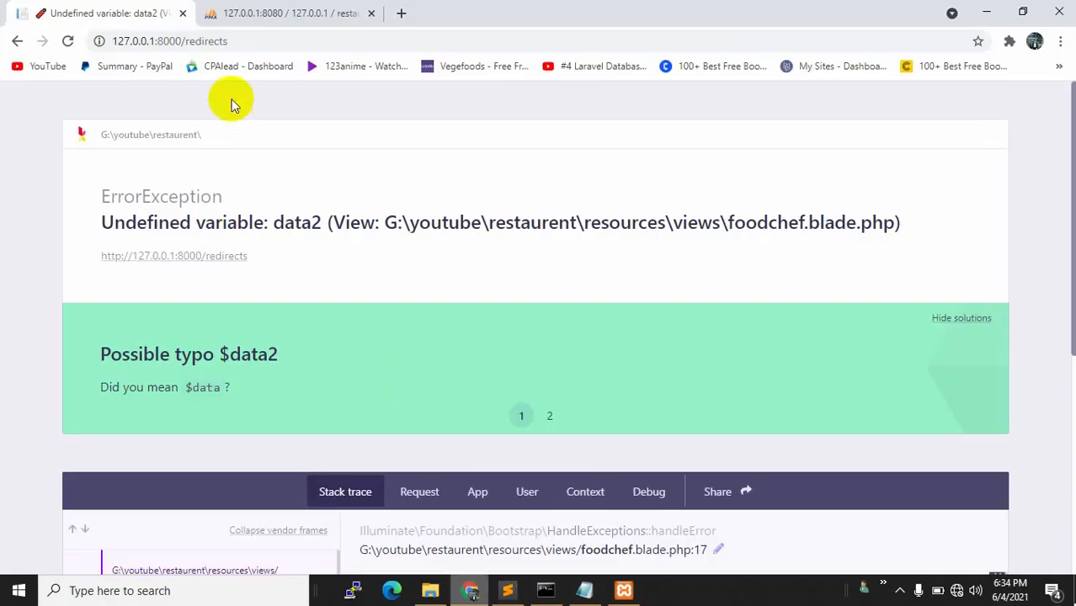
- Reload /redirects and scroll the homepage to the shakil and Sanji chef cards
{"action": "left_click", "coordinate": [67, 42]}
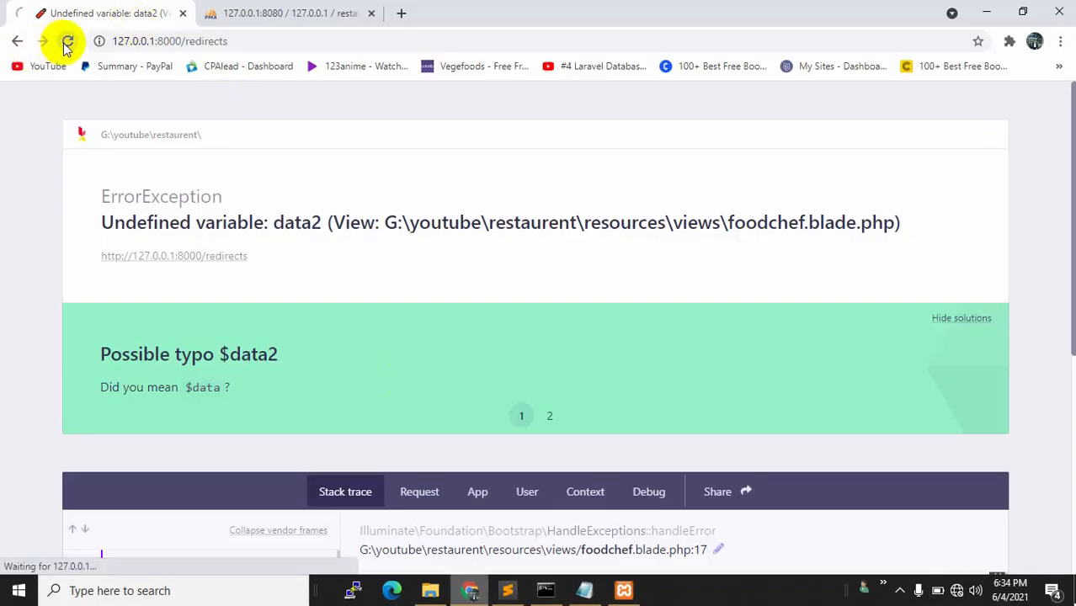
{"action": "left_click", "coordinate": [68, 41]}
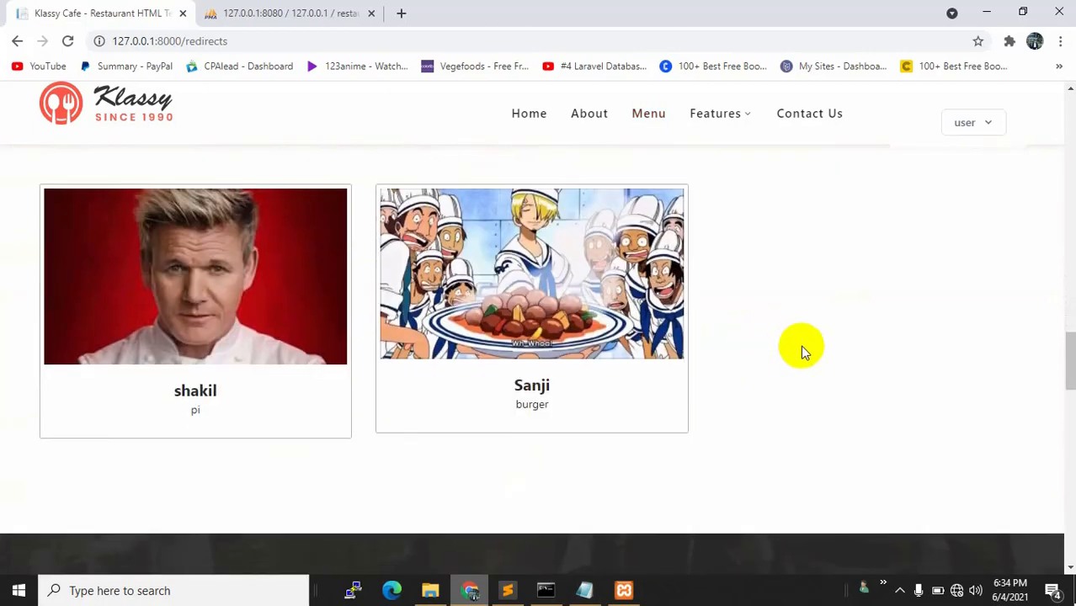
{"action": "scroll", "scroll_direction": "down", "scroll_amount": 3}
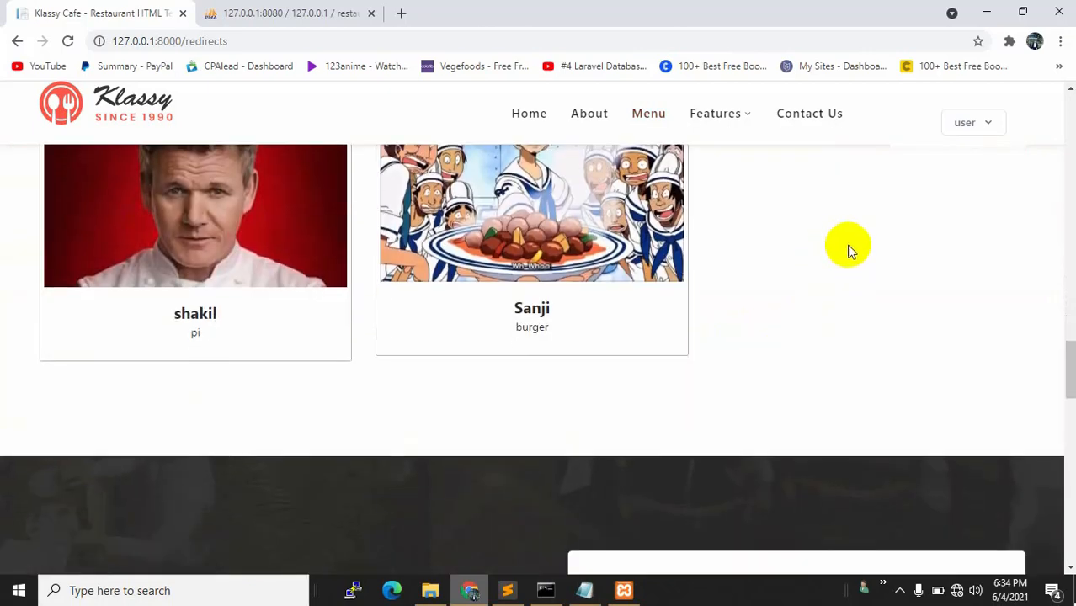
{"action": "scroll", "scroll_direction": "up", "scroll_amount": 3}
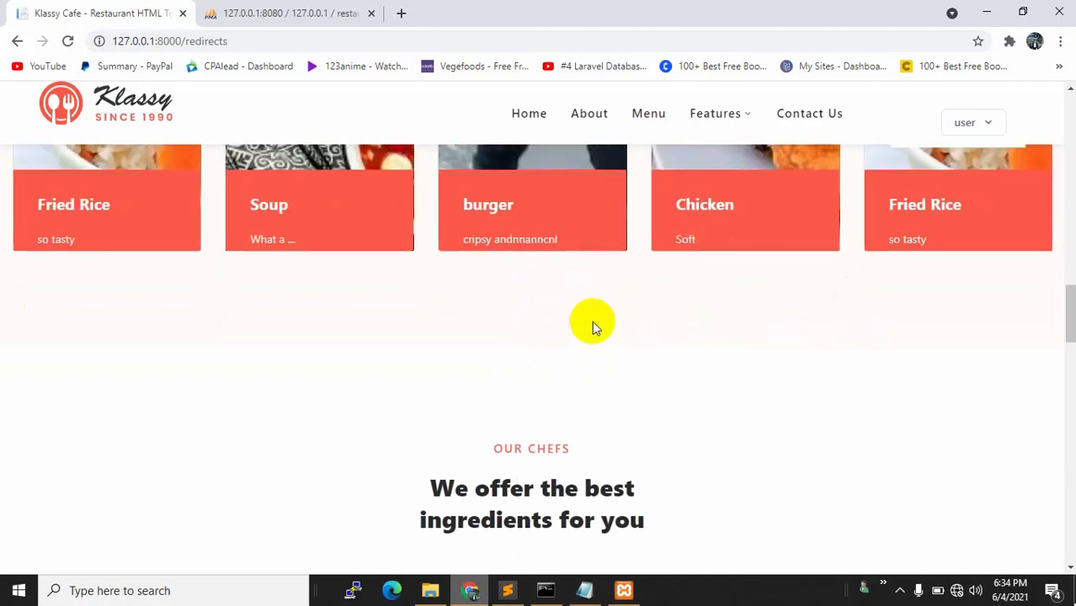
{"action": "scroll", "scroll_direction": "down", "scroll_amount": 3}
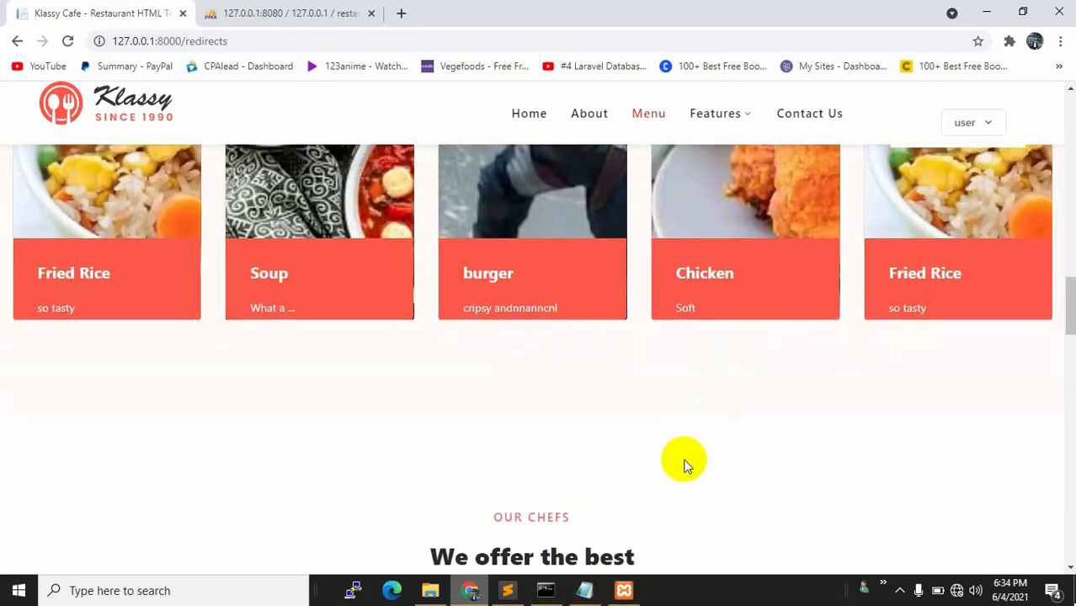